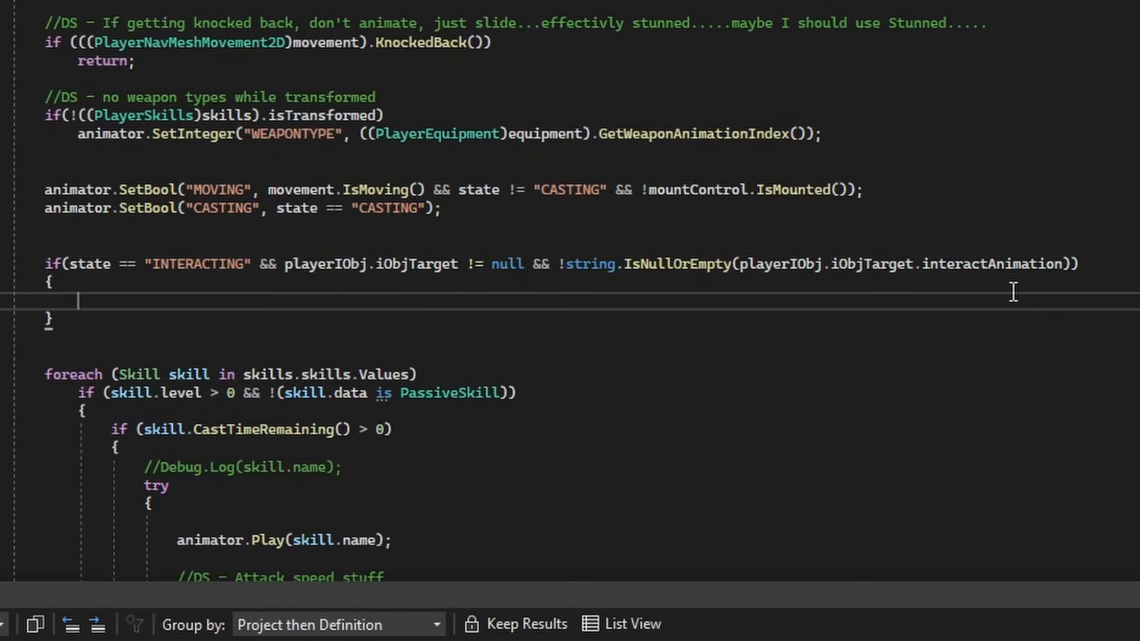
Scroll down through the player animation code to the interacting-state block
{"action": "scroll", "scroll_direction": "down", "scroll_amount": 3}
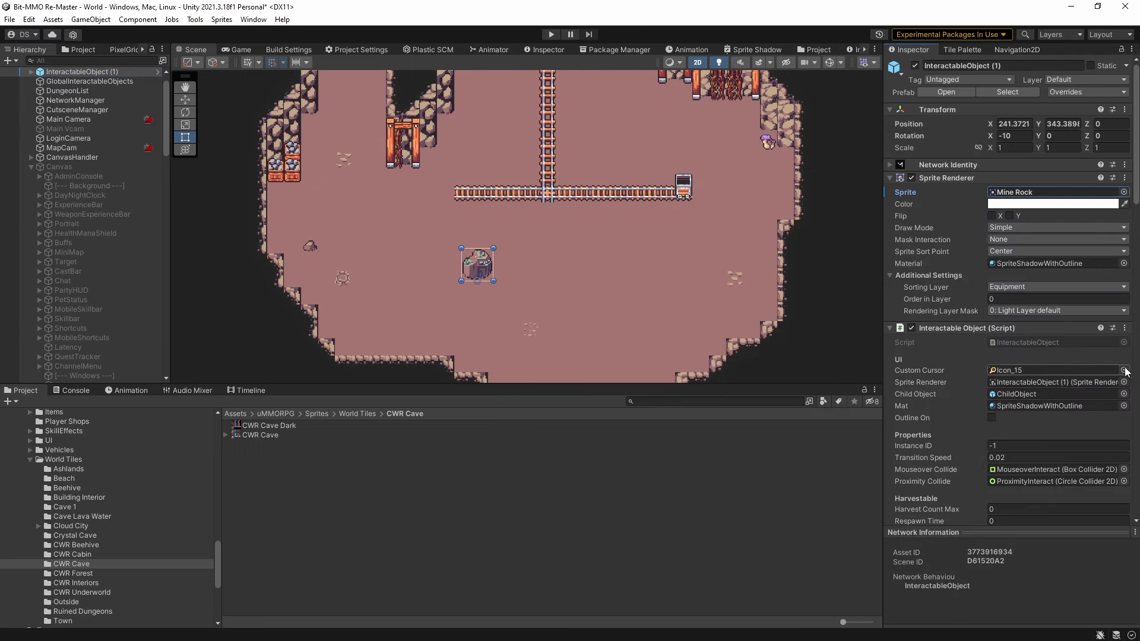
Run the game to spawn an Iron Rock clone, then return to ChannelArea.cs
{"action": "left_click", "coordinate": [551, 35]}
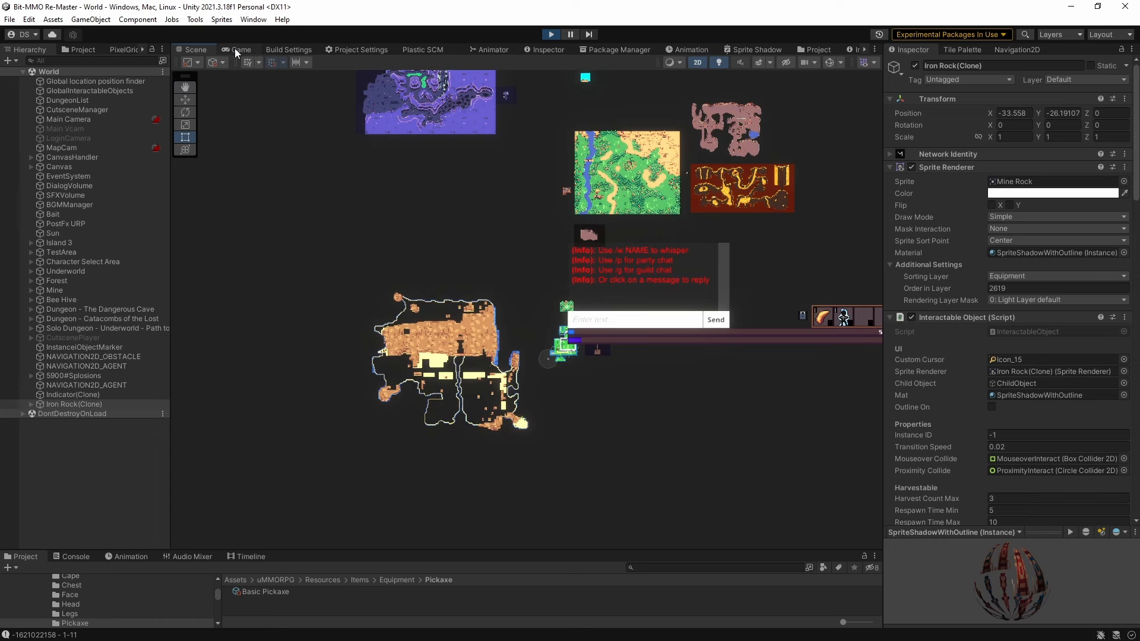
{"action": "left_click", "coordinate": [241, 50]}
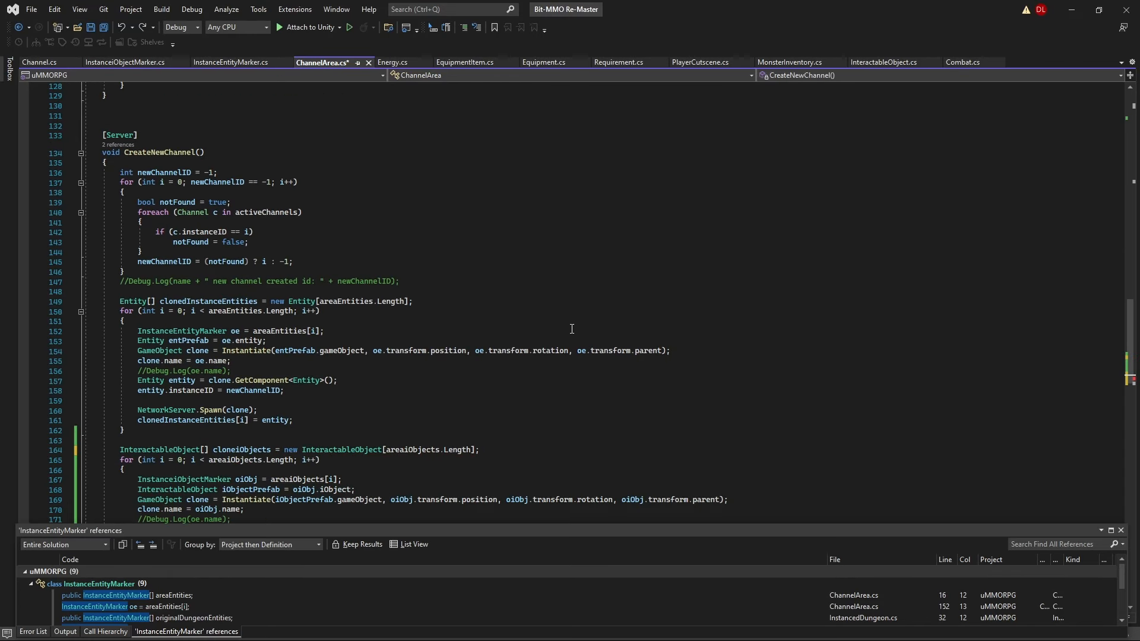
Scroll through the CreateNewChannel interactable-object cloning loop in ChannelArea.cs
{"action": "scroll", "scroll_direction": "up", "scroll_amount": 3}
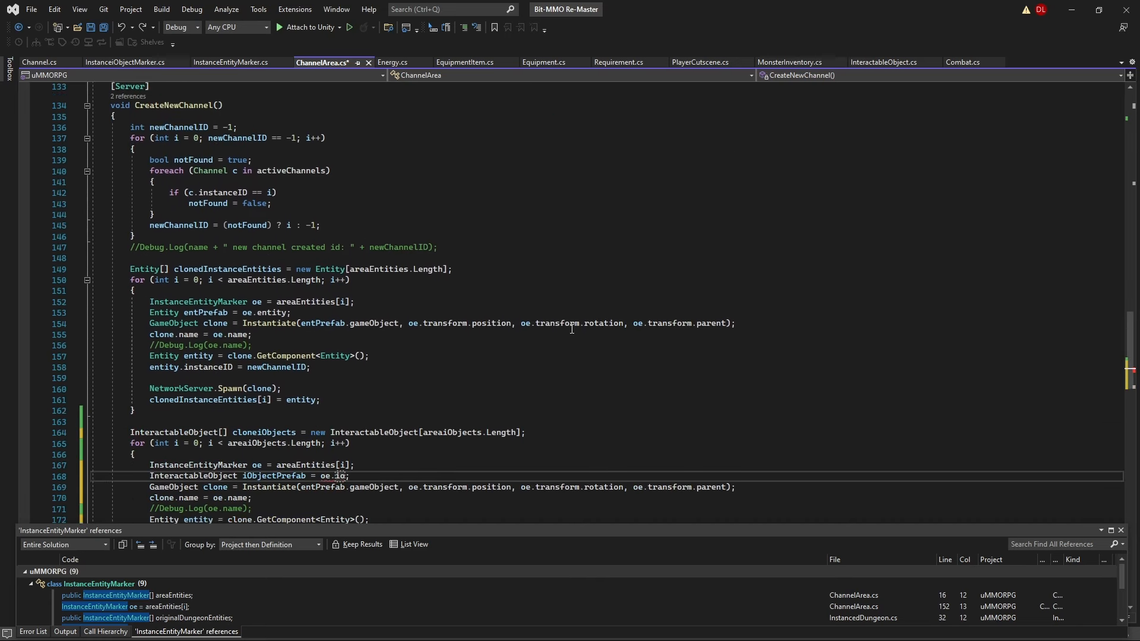
{"action": "scroll", "scroll_direction": "down", "scroll_amount": 3}
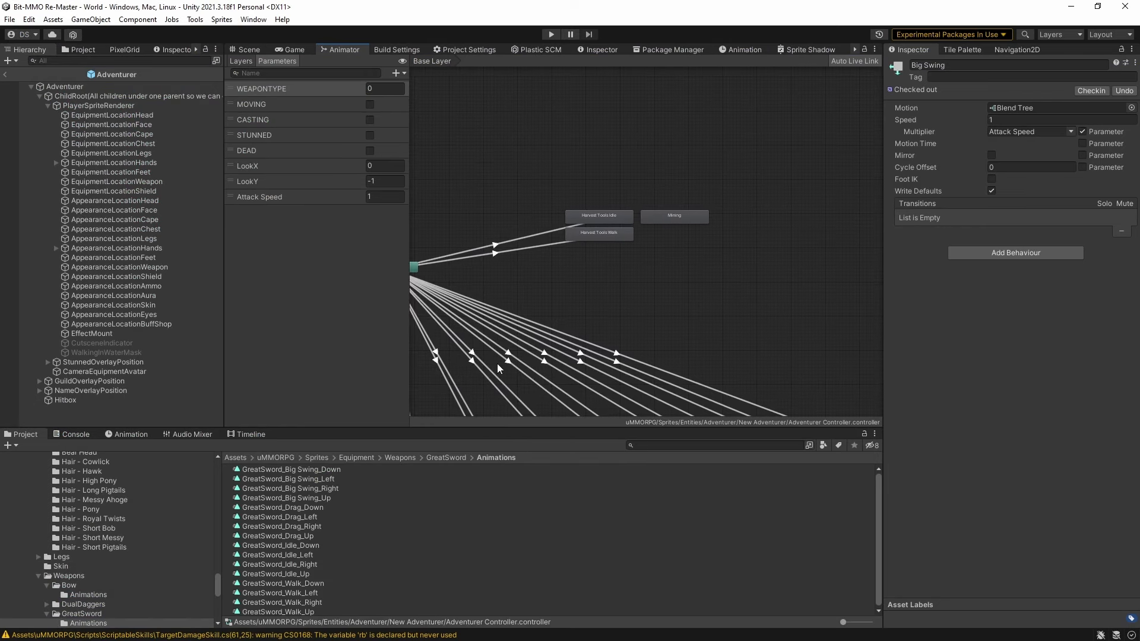
Run the game, inspect a monster's components, and scroll the 'Cover those squishy bits' quest
{"action": "left_click", "coordinate": [671, 216]}
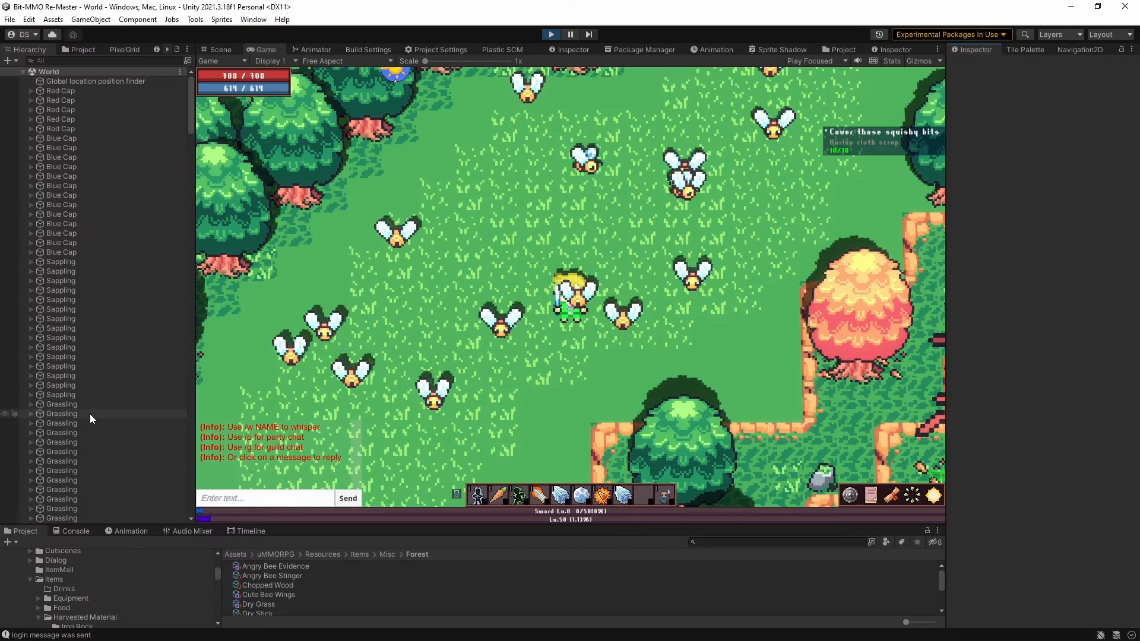
{"action": "left_click", "coordinate": [59, 394]}
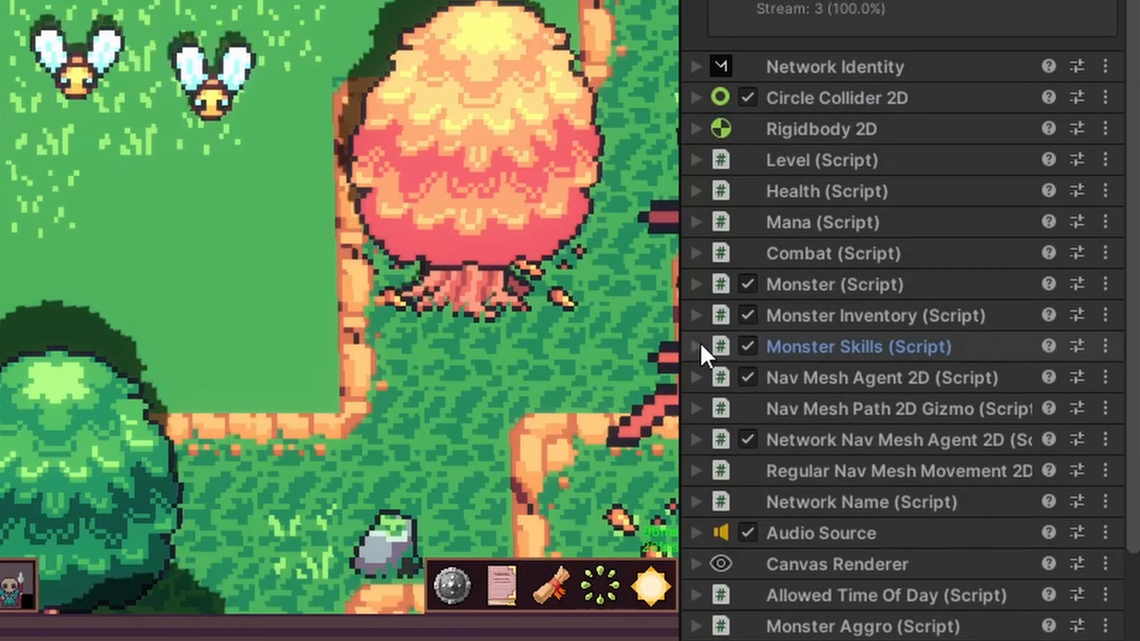
{"action": "scroll", "scroll_direction": "down", "scroll_amount": 3}
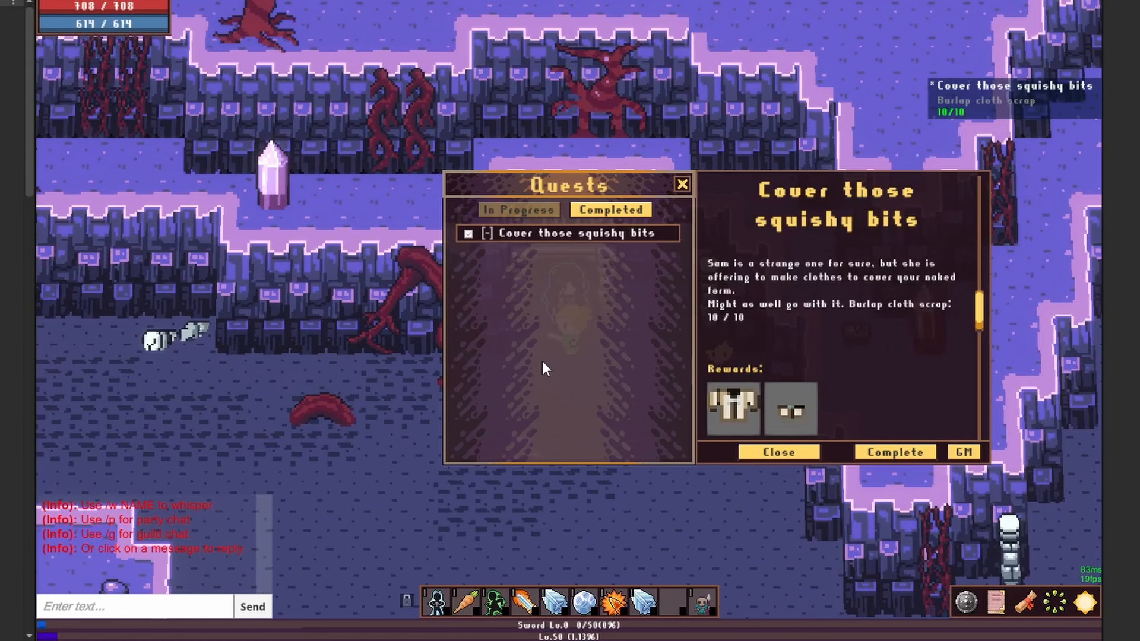
{"action": "mouse_move", "coordinate": [994, 260]}
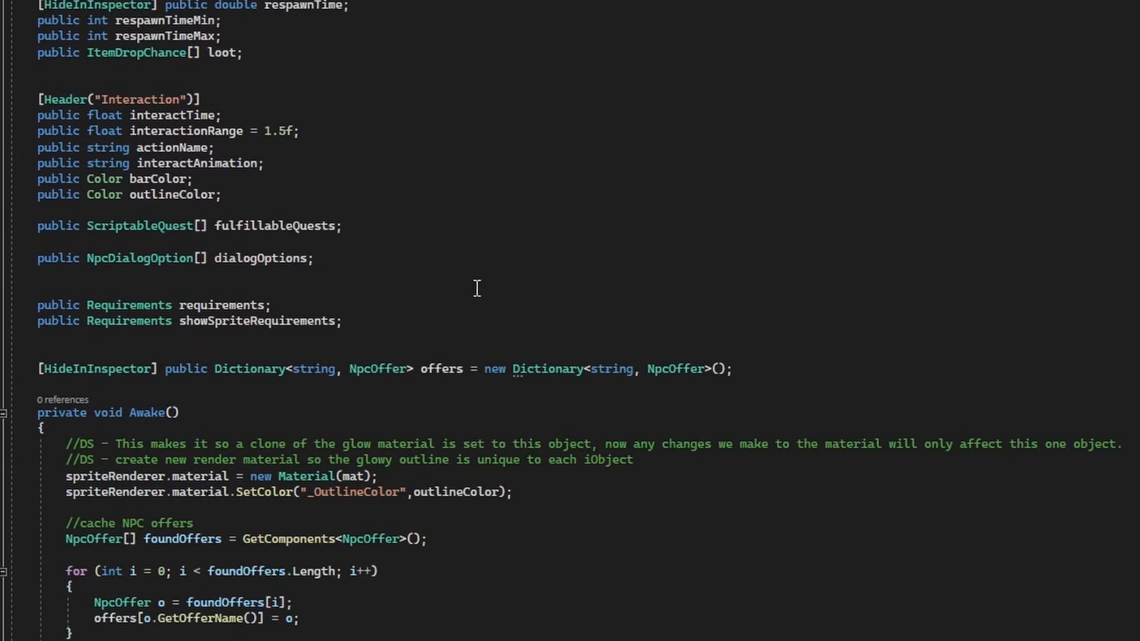
Scroll InteractableObject.cs down to the server-side OnInteract distance check
{"action": "scroll", "scroll_direction": "down", "scroll_amount": 3}
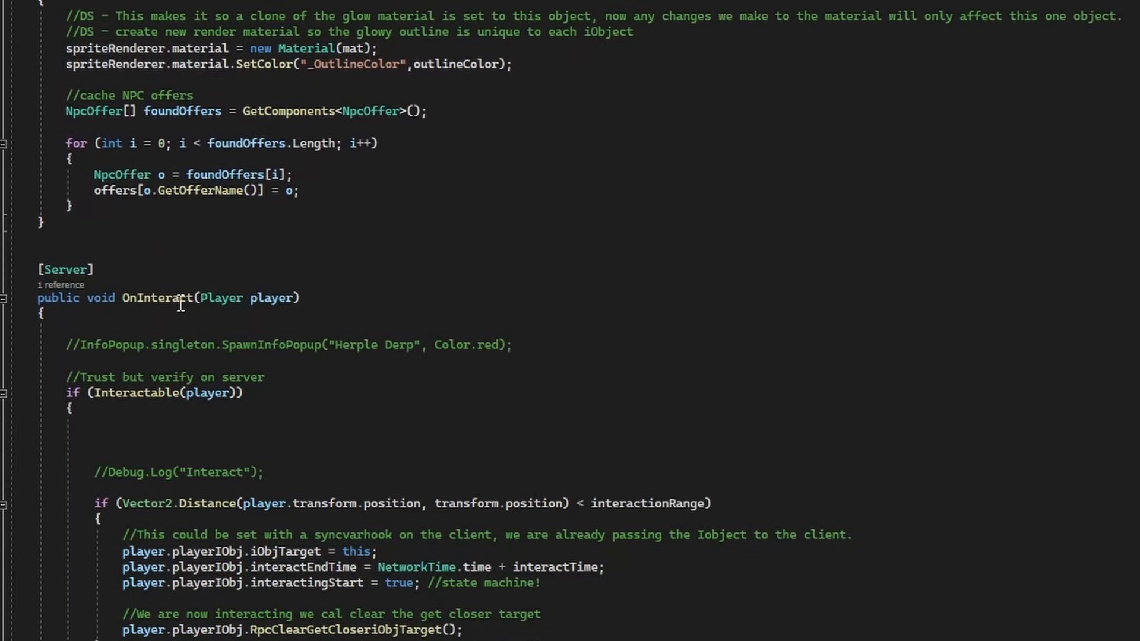
{"action": "mouse_move", "coordinate": [501, 298]}
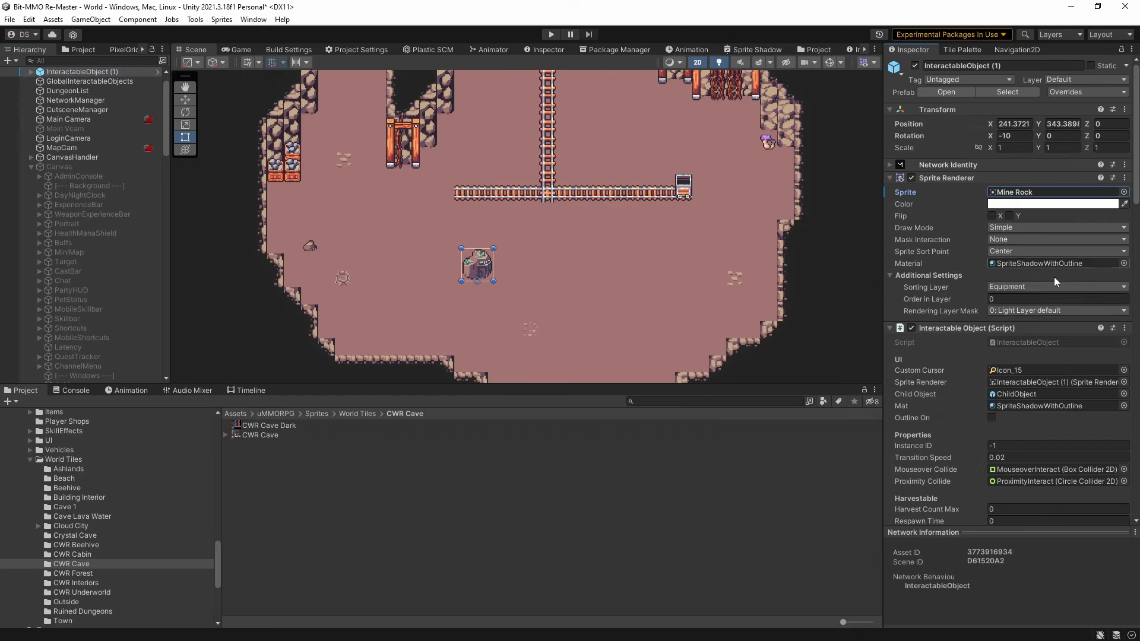
Scroll the mine rock's Inspector through its Mining... action and WeaponPickaxe requirement
{"action": "scroll", "scroll_direction": "down", "scroll_amount": 3}
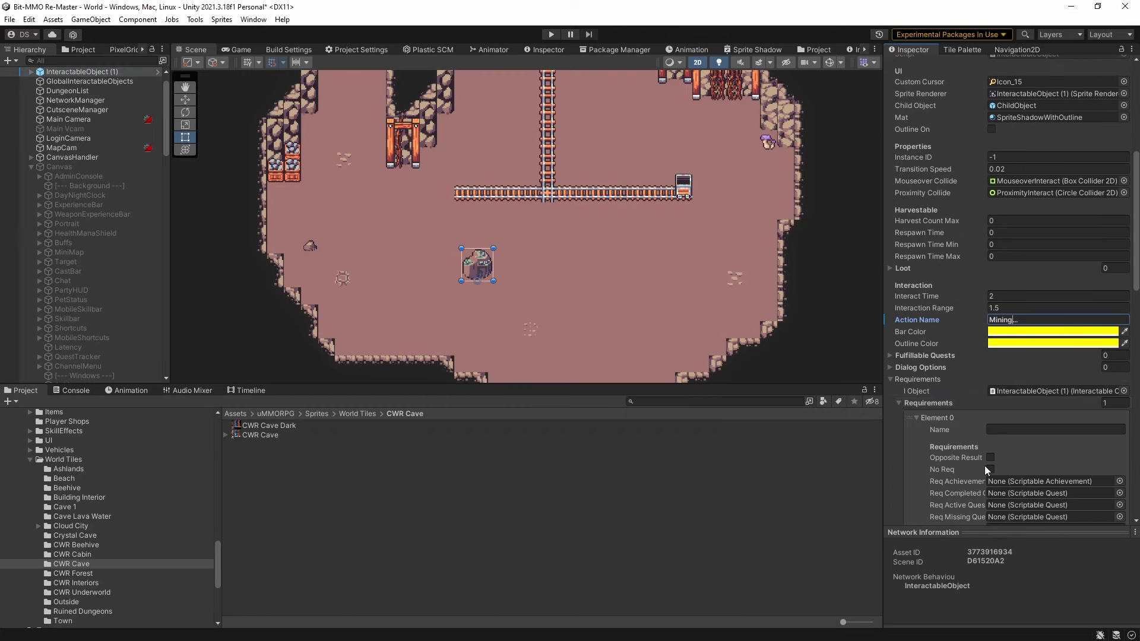
{"action": "scroll", "scroll_direction": "down", "scroll_amount": 3}
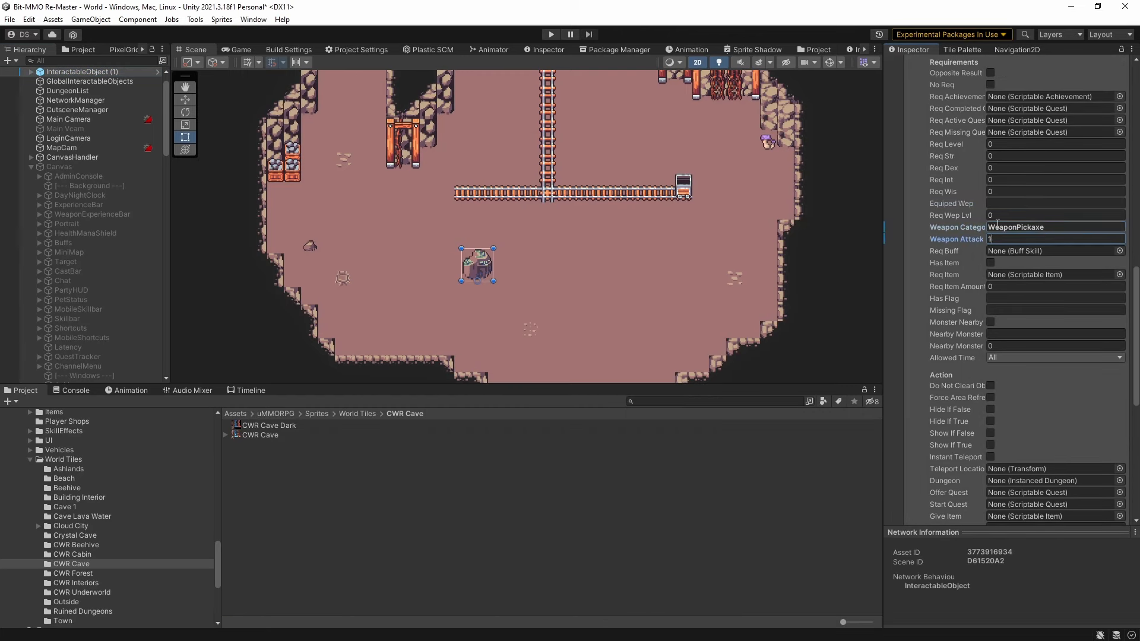
{"action": "scroll", "scroll_direction": "up", "scroll_amount": 3}
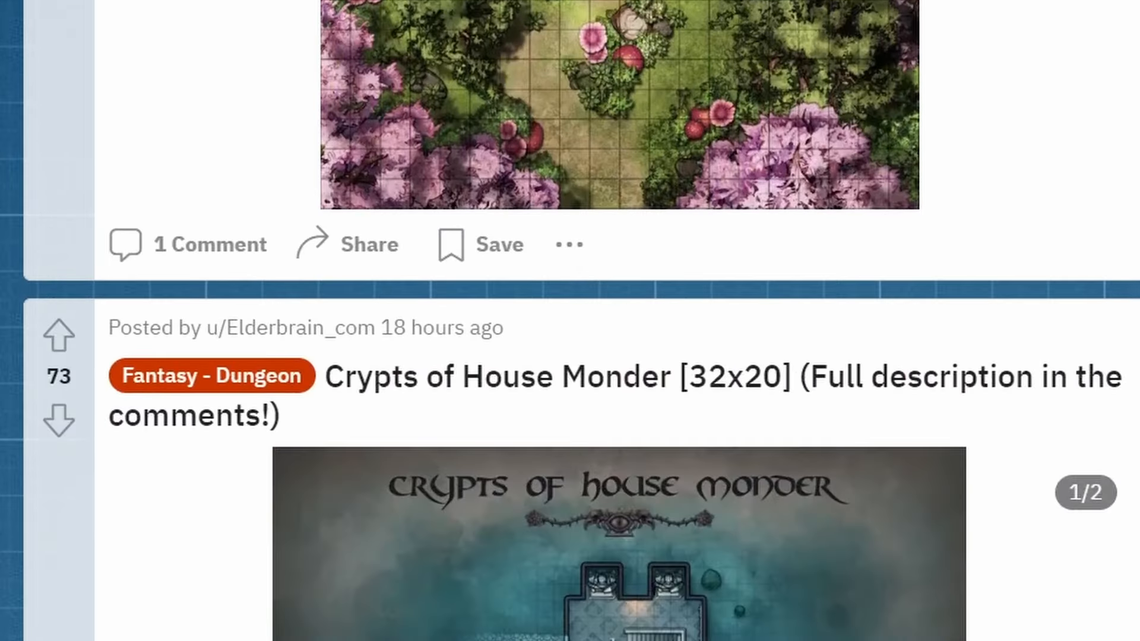
Scroll the battlemaps subreddit feed to the mine camp map post
{"action": "scroll", "scroll_direction": "down", "scroll_amount": 3}
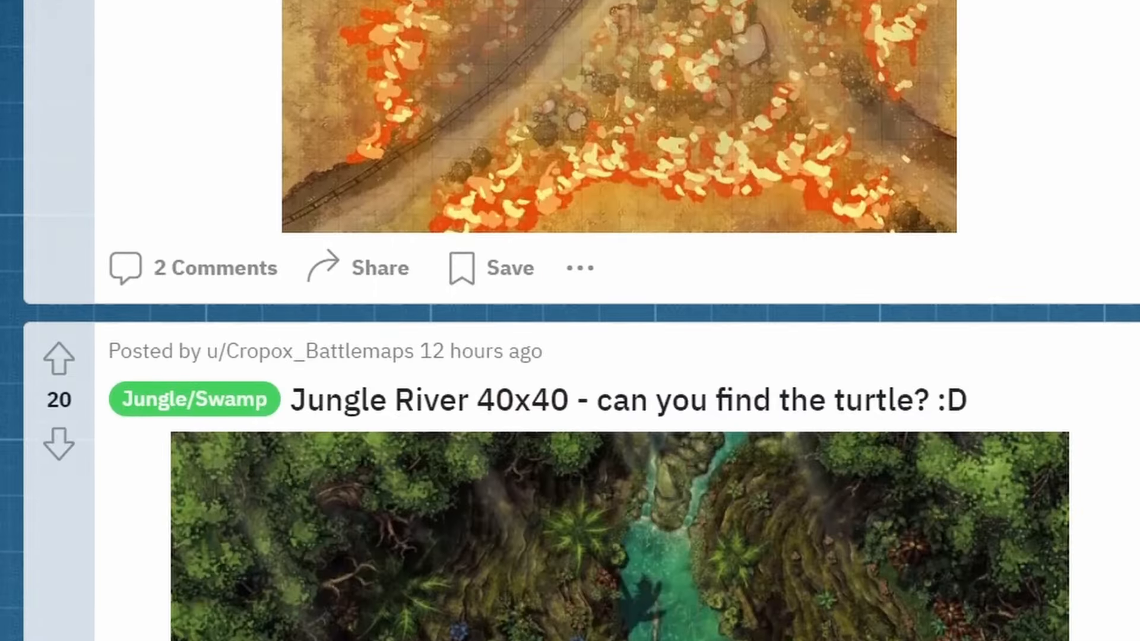
{"action": "scroll", "scroll_direction": "down", "scroll_amount": 3}
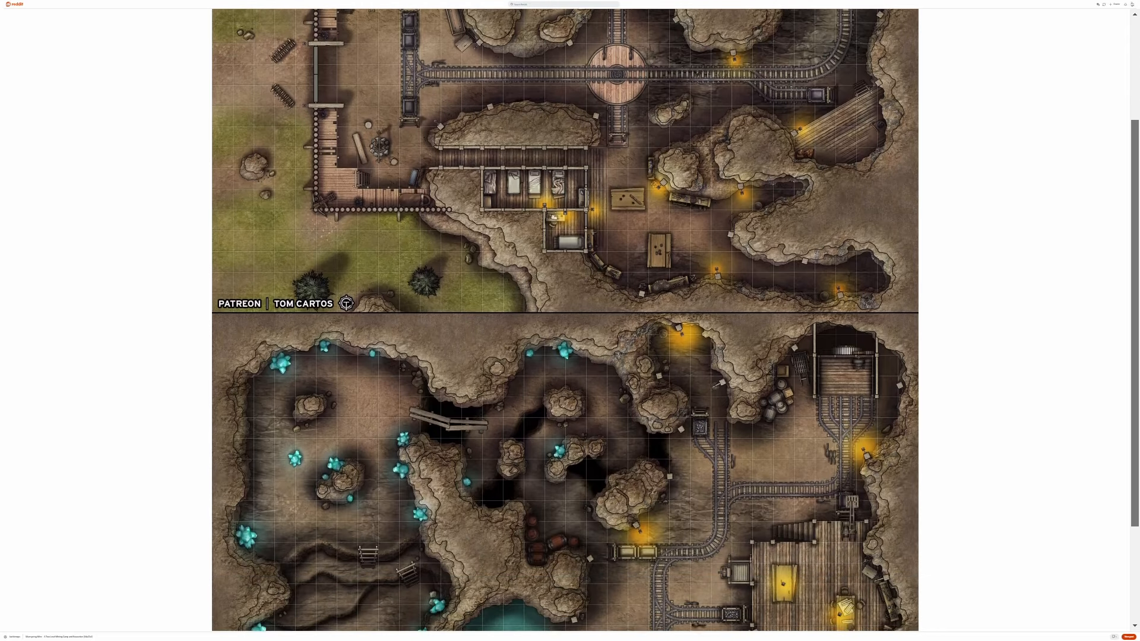
{"action": "scroll", "scroll_direction": "down", "scroll_amount": 3}
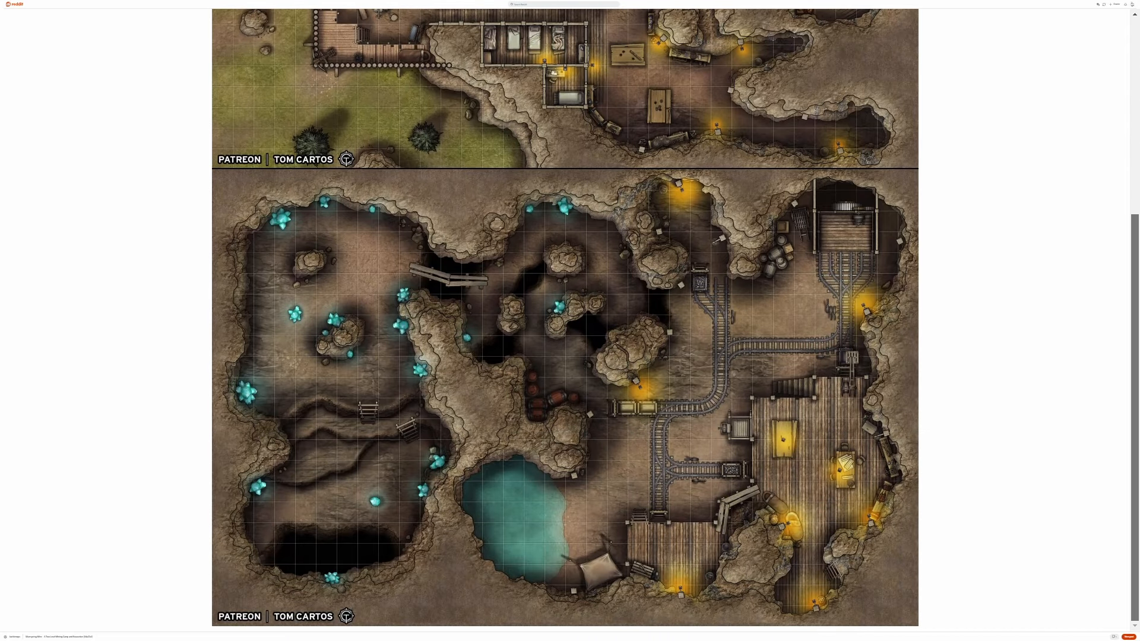
{"action": "scroll", "scroll_direction": "up", "scroll_amount": 3}
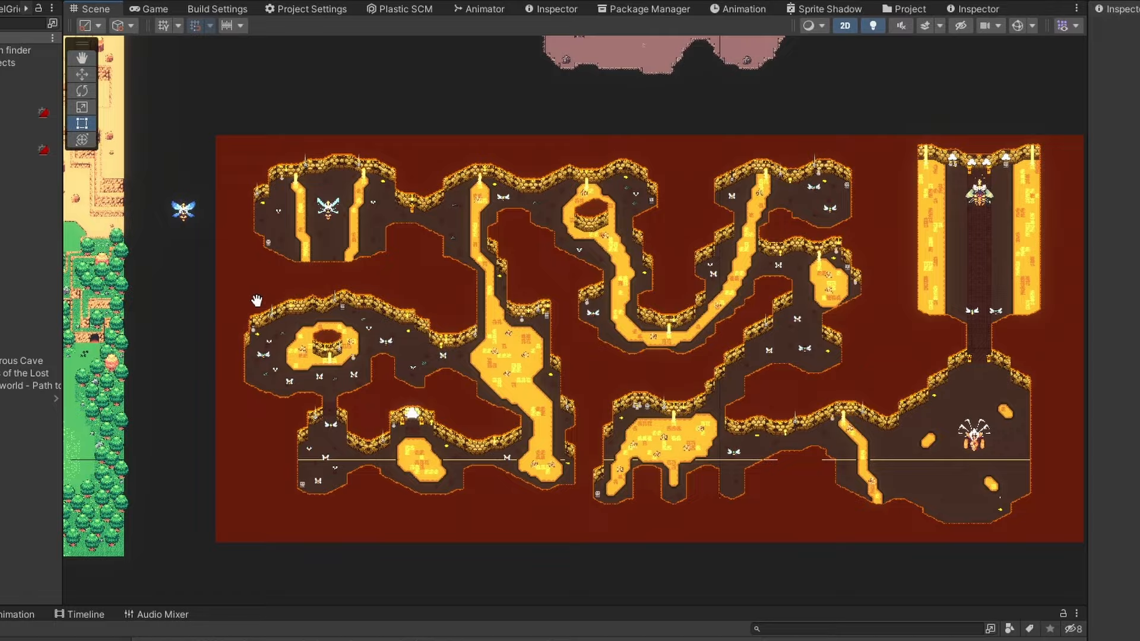
{"action": "scroll", "scroll_direction": "up", "scroll_amount": 3}
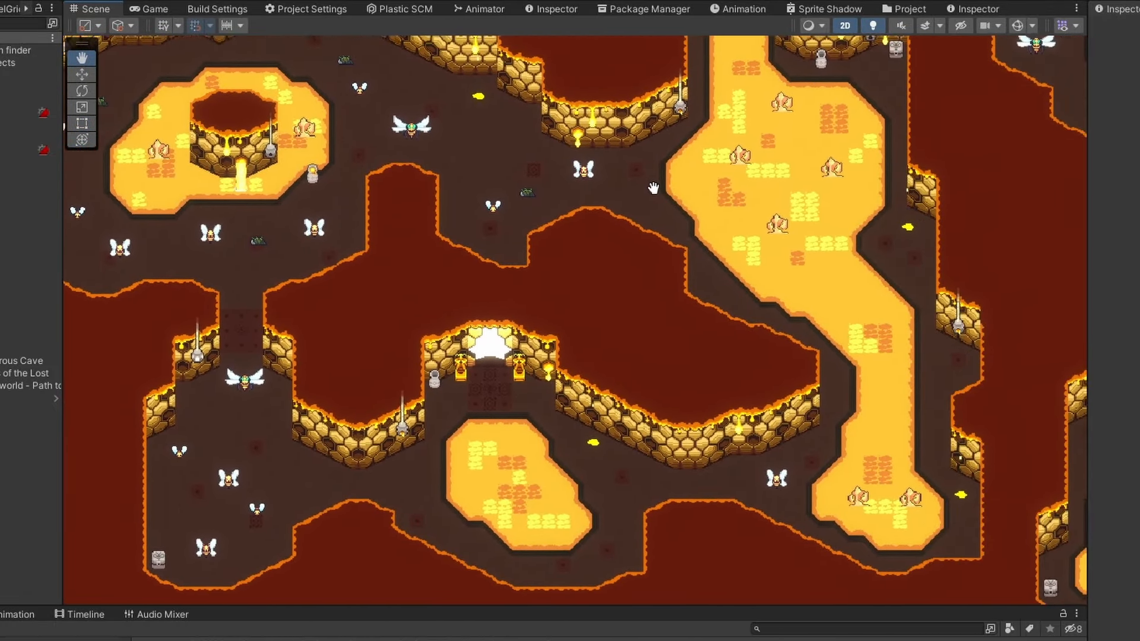
{"action": "left_click", "coordinate": [150, 8]}
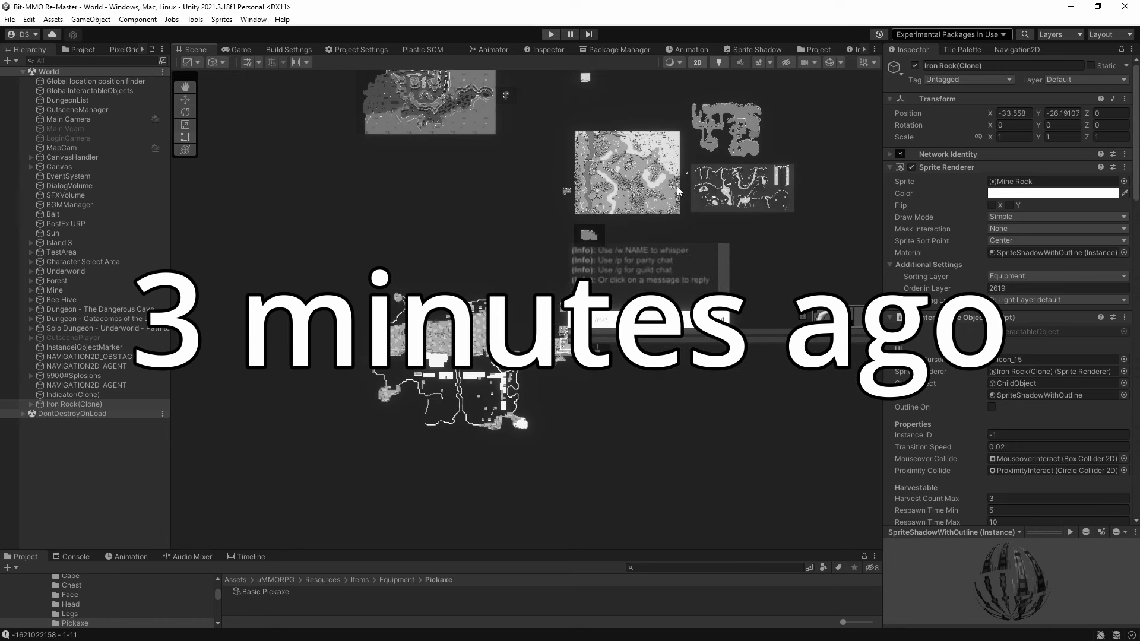
Select the queen bee boss's particle system and restart its 12-particle effect
{"action": "left_click", "coordinate": [238, 50]}
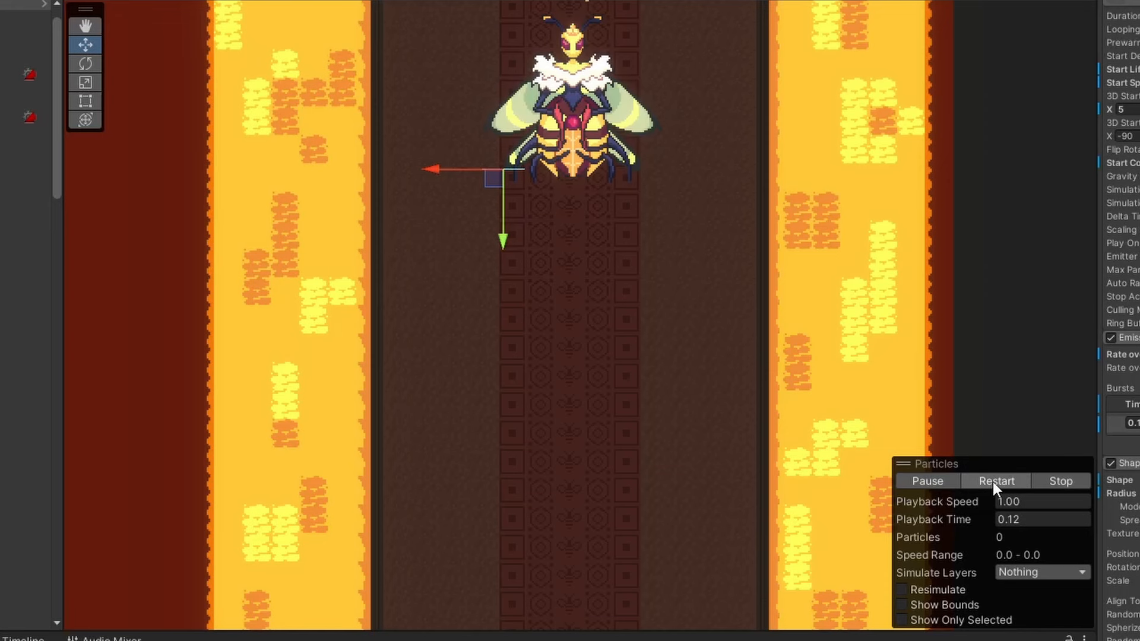
{"action": "left_click", "coordinate": [995, 481]}
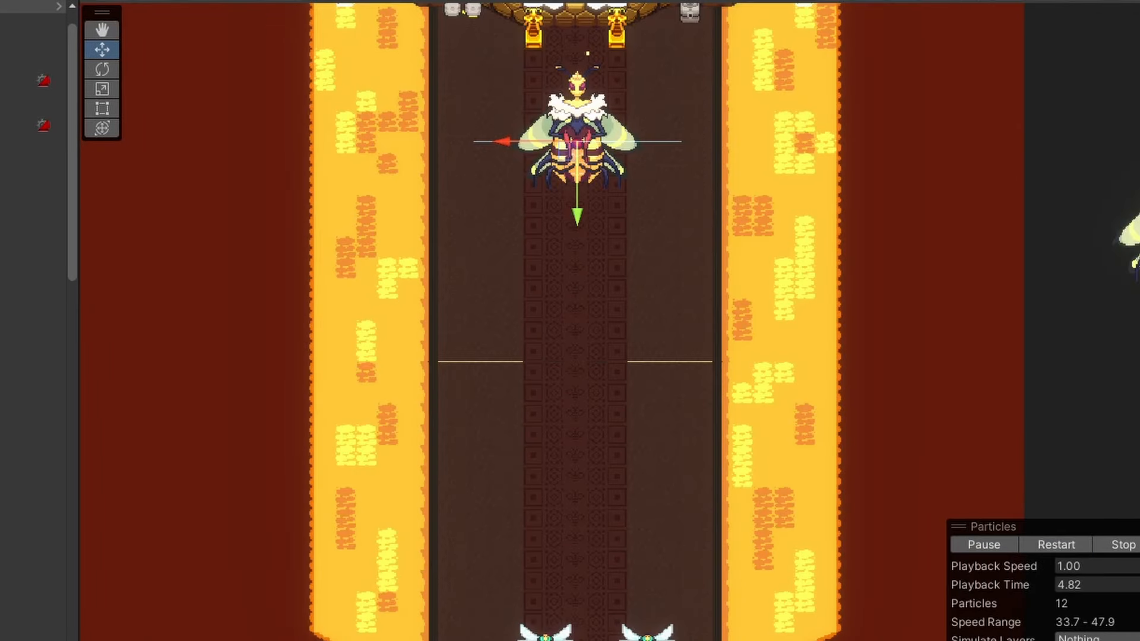